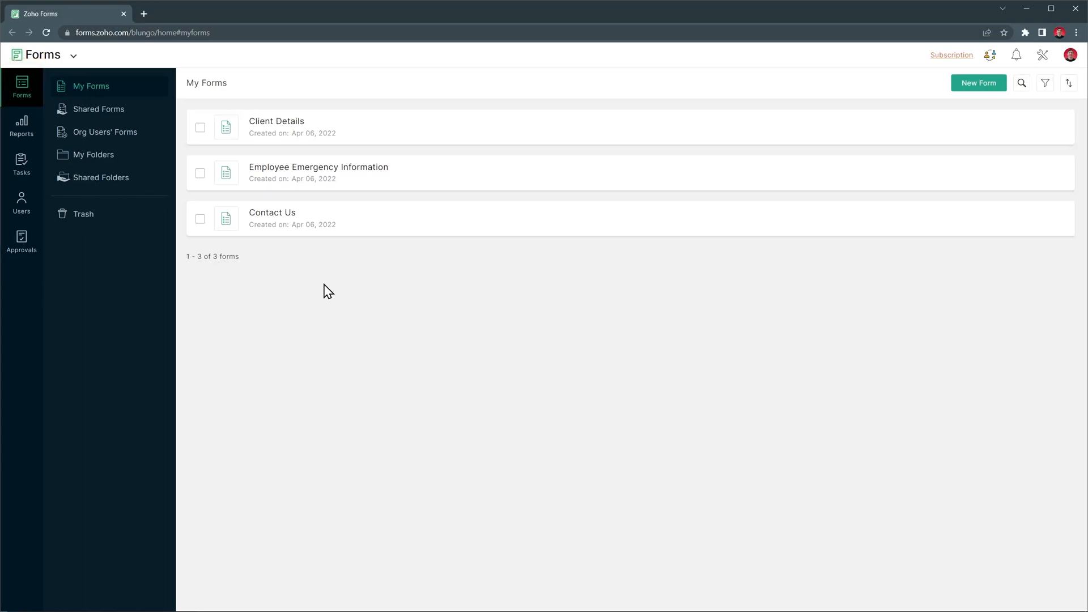
mouse_move(830, 162)
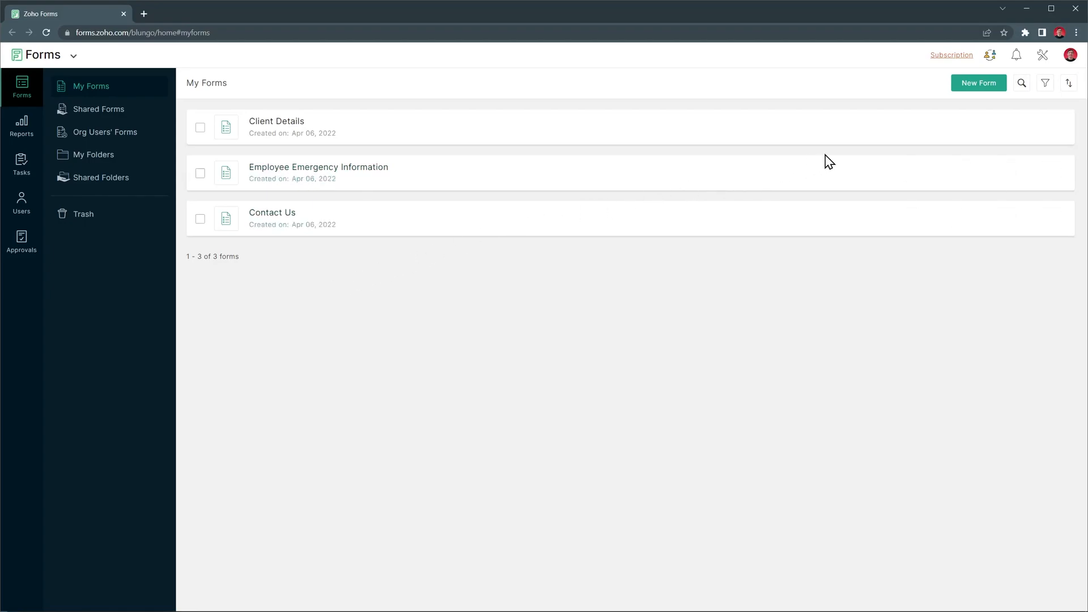
- Start a new form and preview the Complaints template from the Business templates
left_click(978, 83)
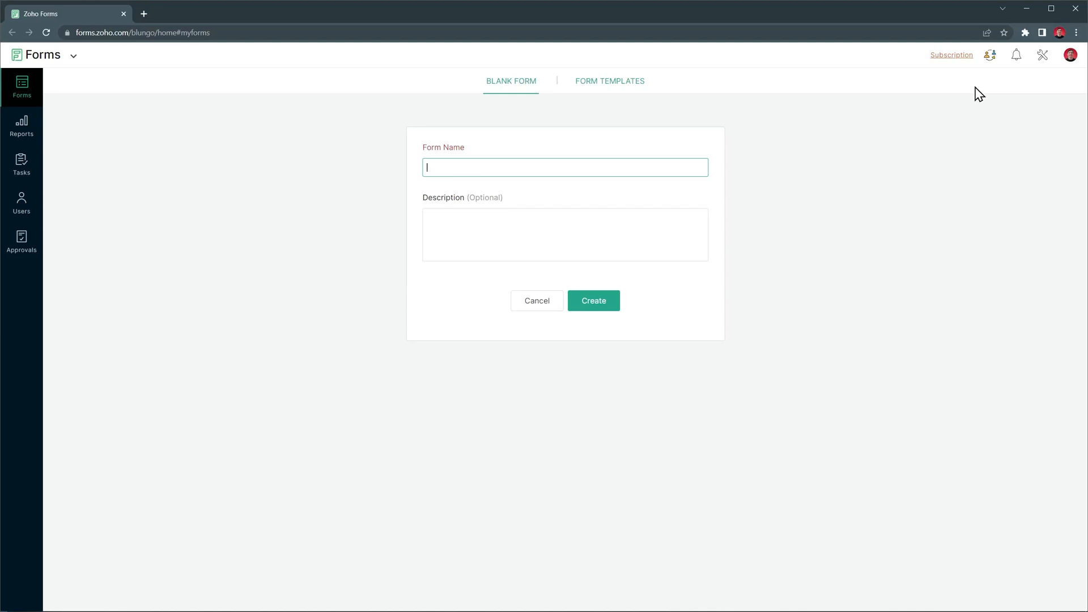
mouse_move(682, 76)
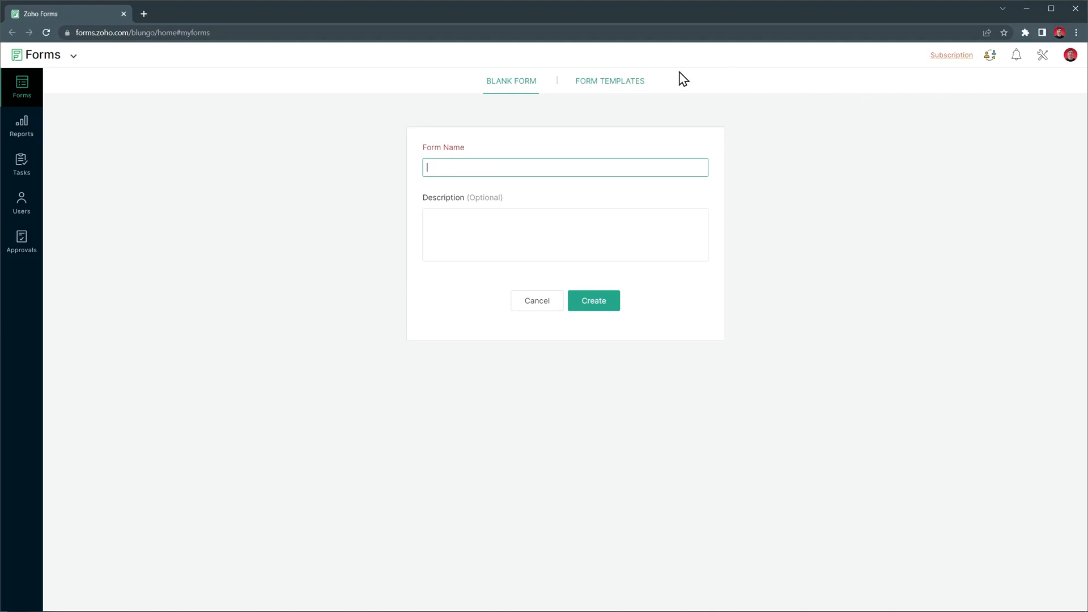
left_click(610, 80)
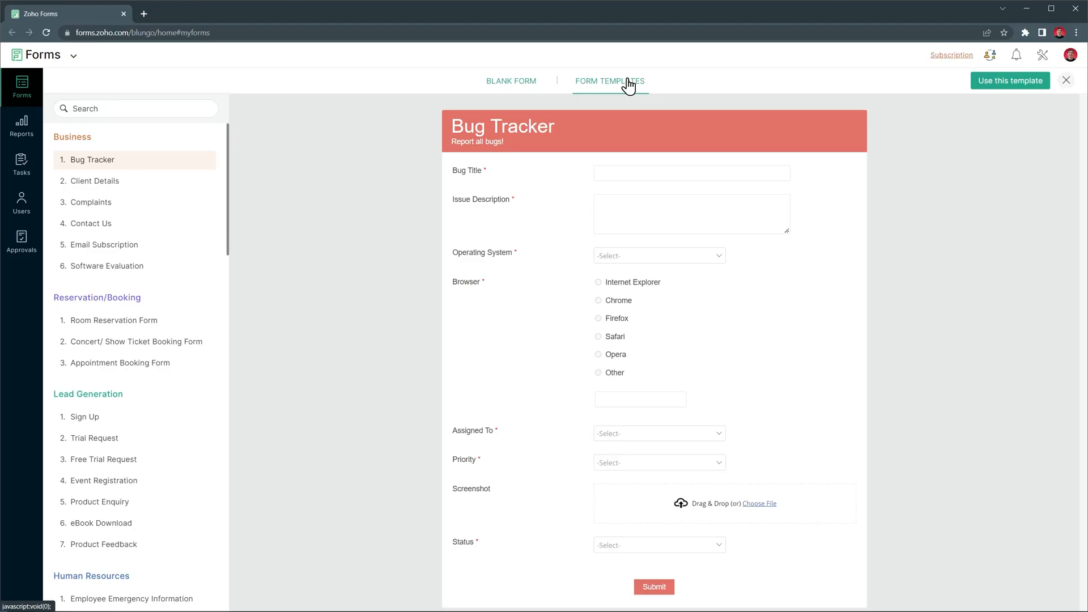
mouse_move(140, 207)
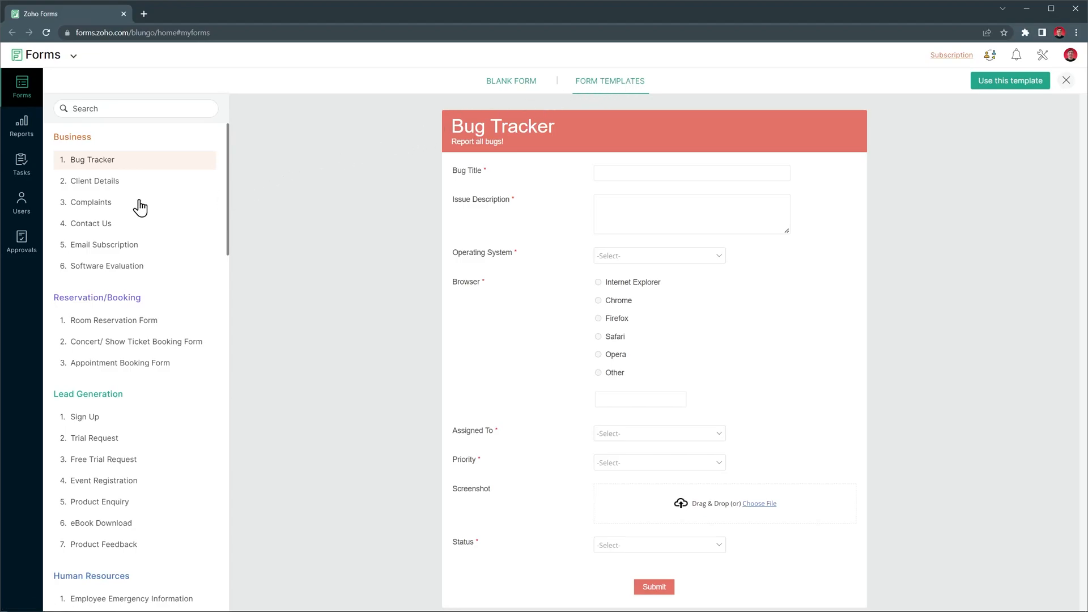
left_click(91, 202)
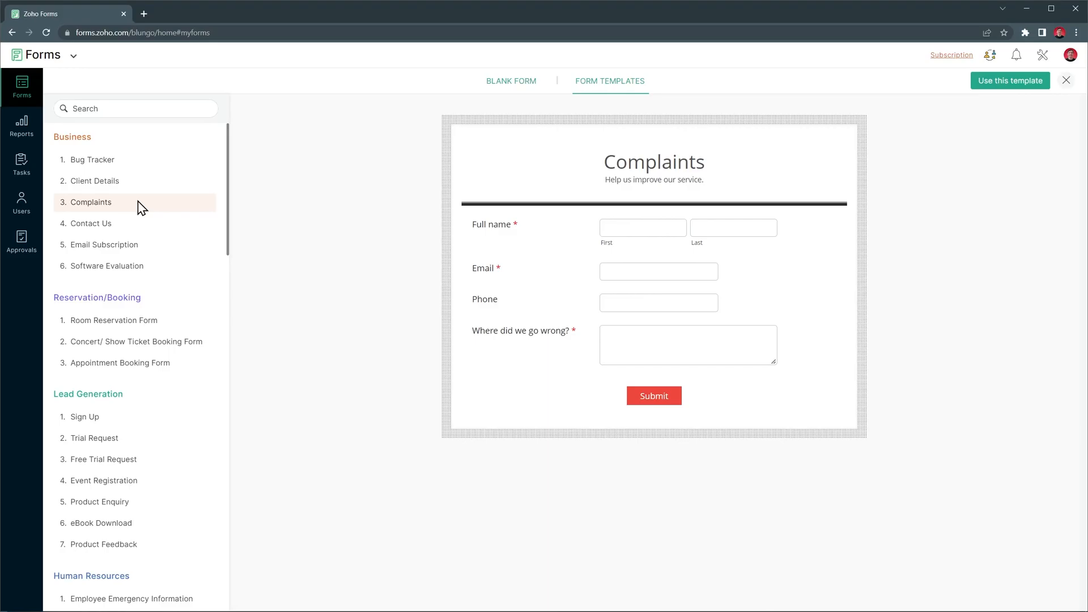
mouse_move(991, 89)
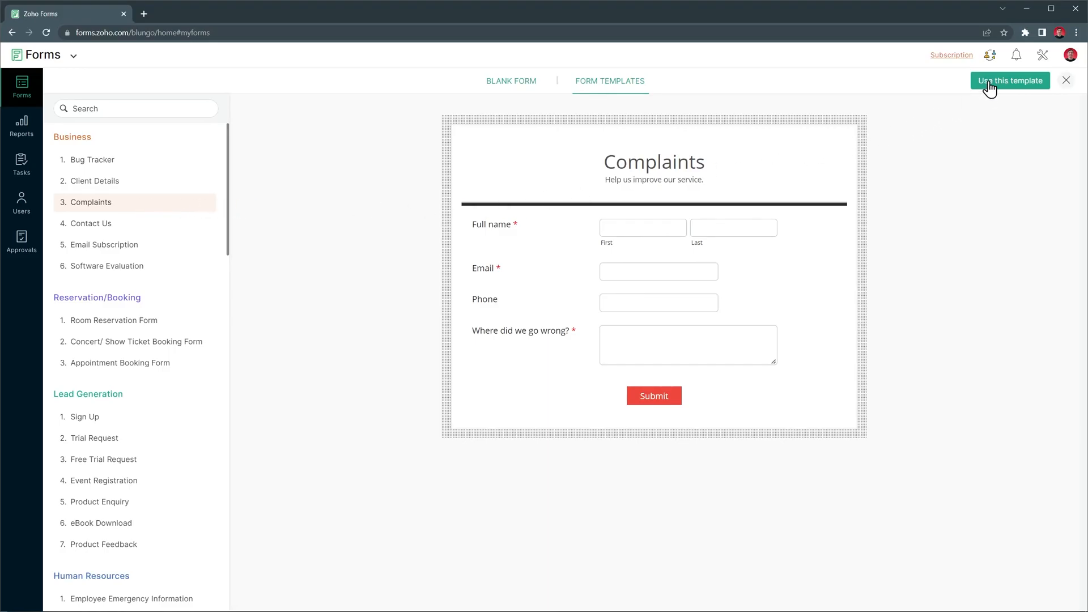
- Create the form from the Complaints template, add a Rating field and delete the Phone field
left_click(1010, 80)
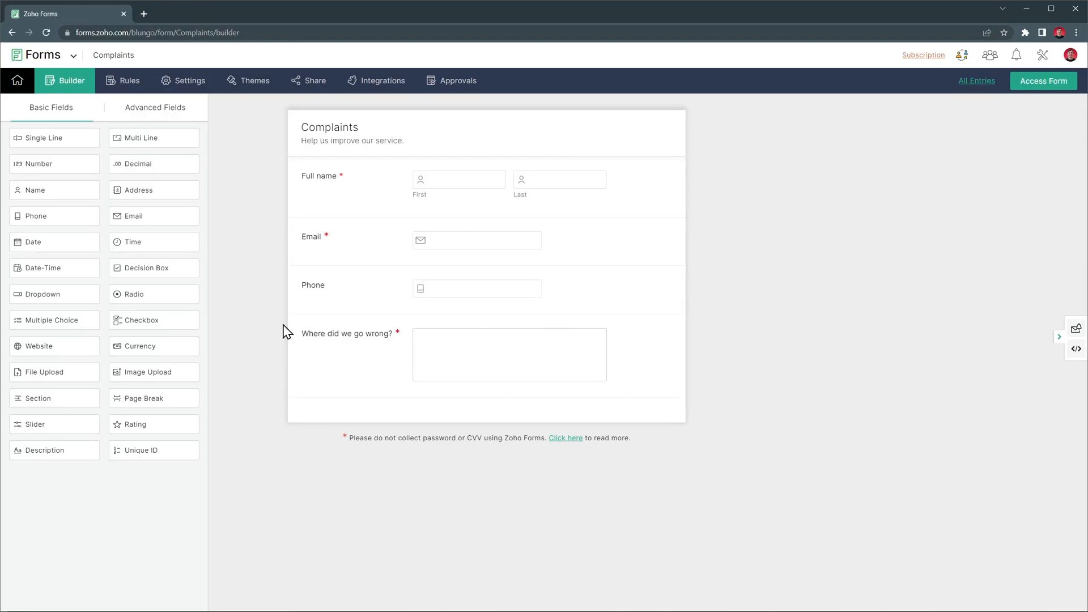
left_click_drag(135, 424, 340, 323)
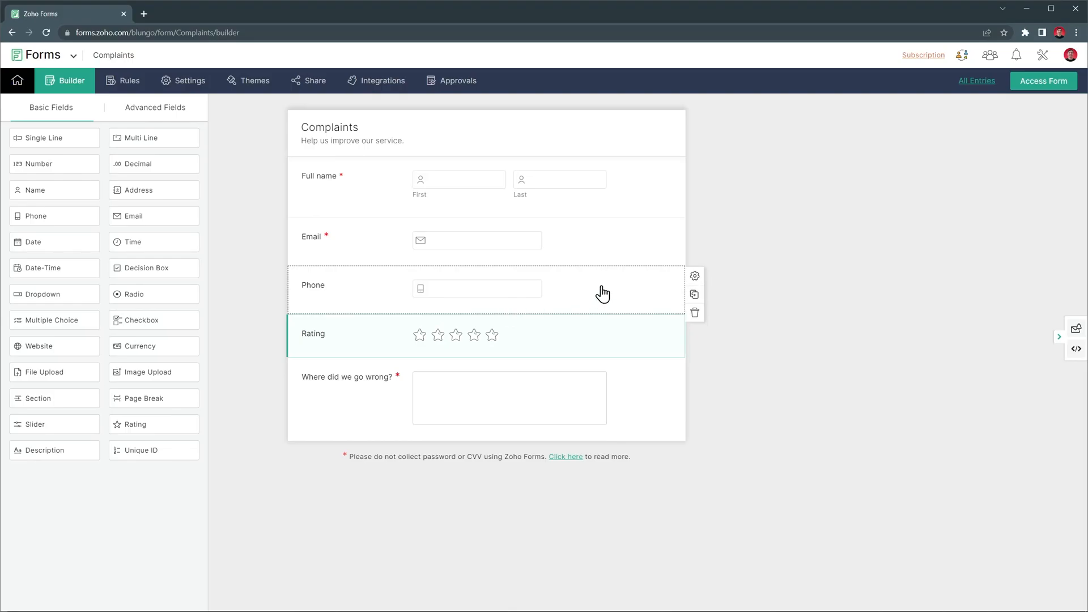
left_click(695, 313)
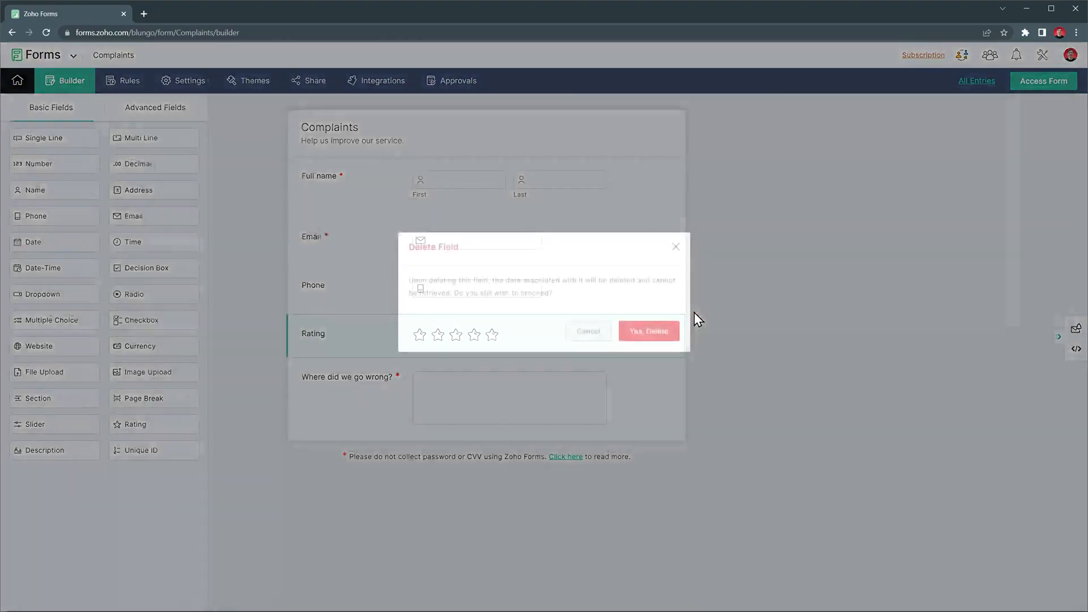
left_click(647, 331)
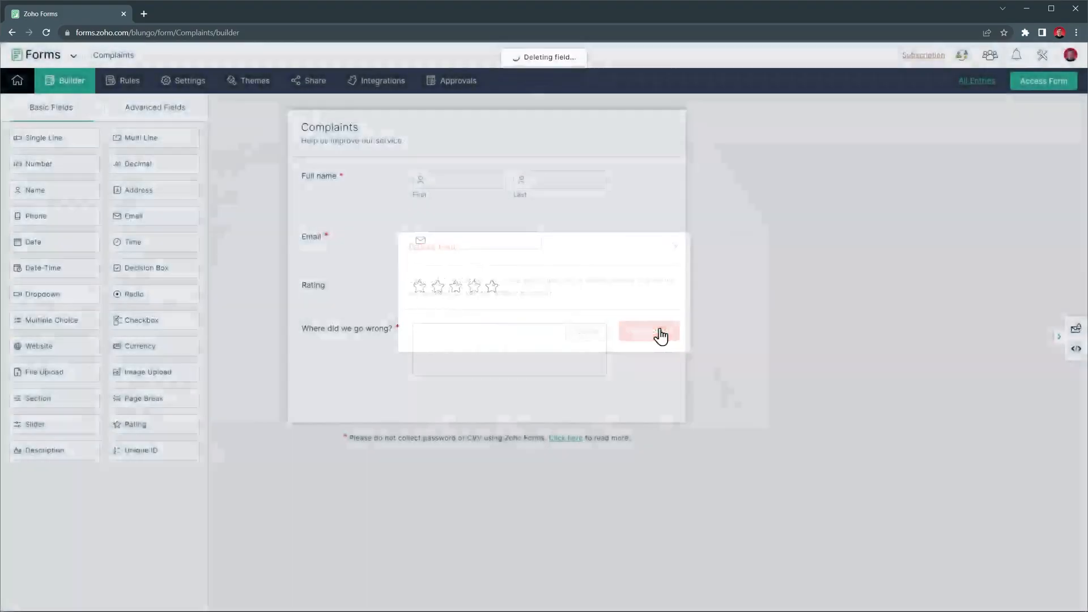
left_click(648, 331)
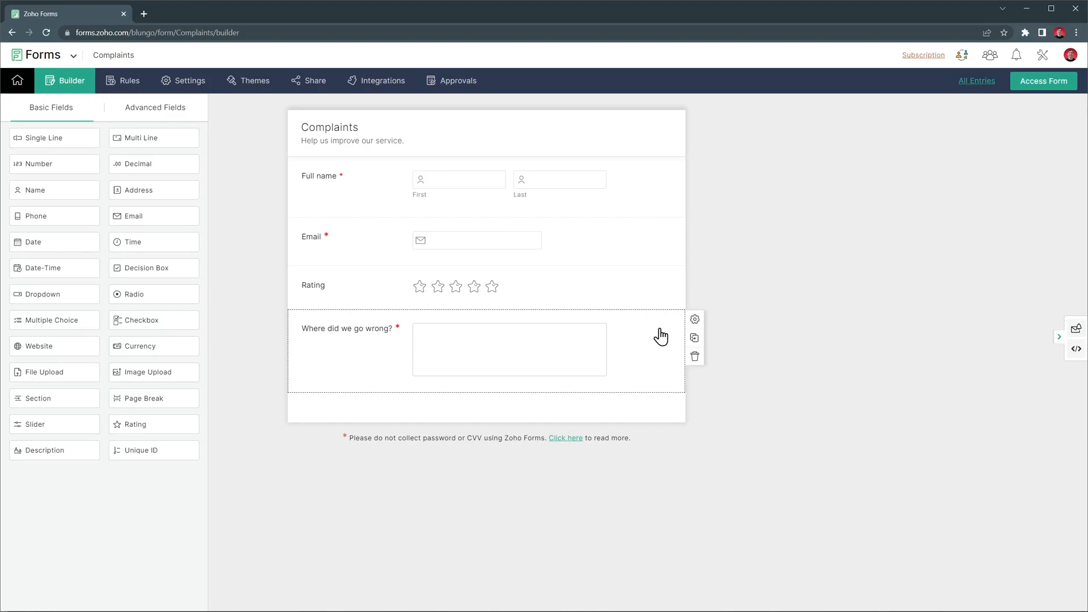
mouse_move(904, 216)
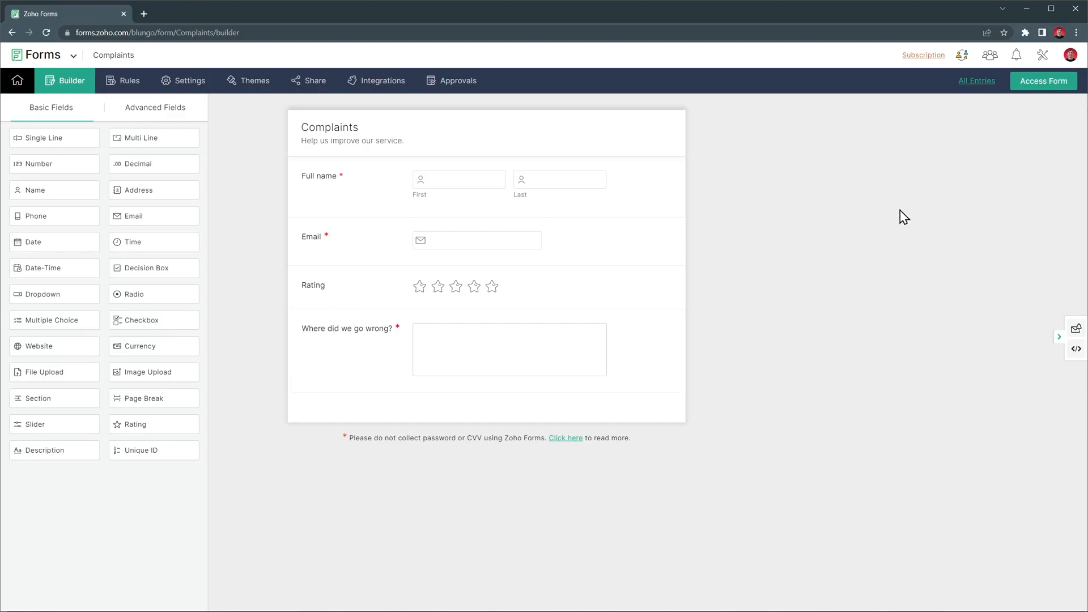
left_click(1043, 81)
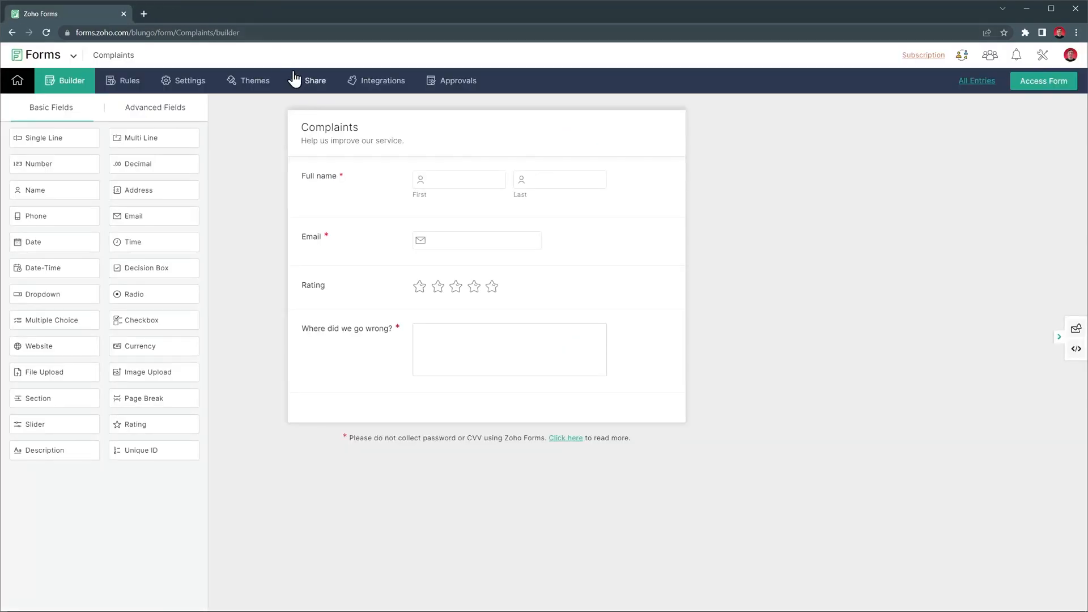
- View the Complaints form's public sharing options with its permalink URL
left_click(314, 80)
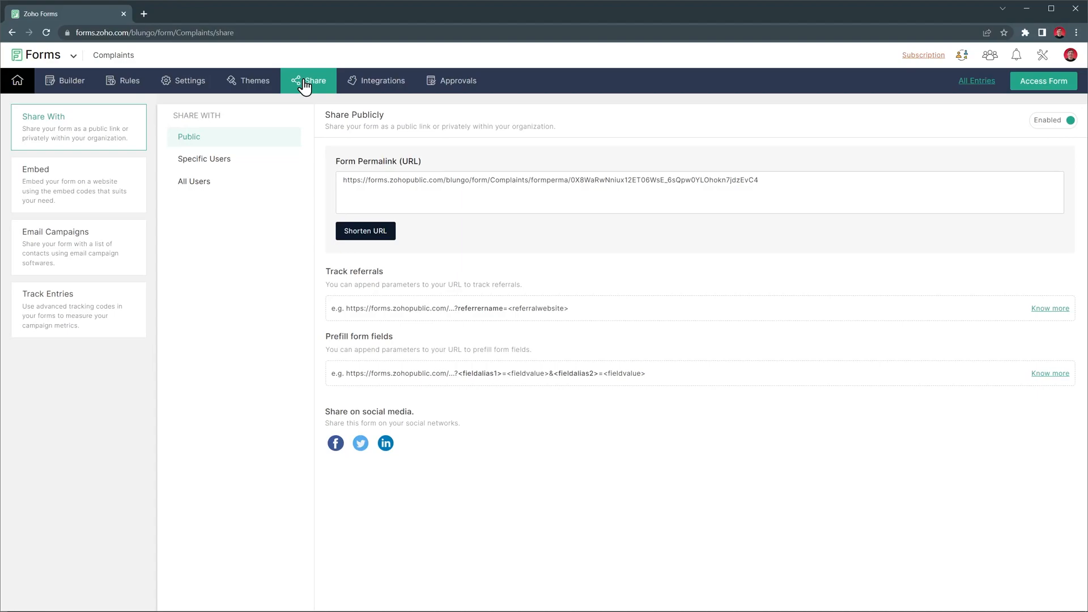
mouse_move(95, 85)
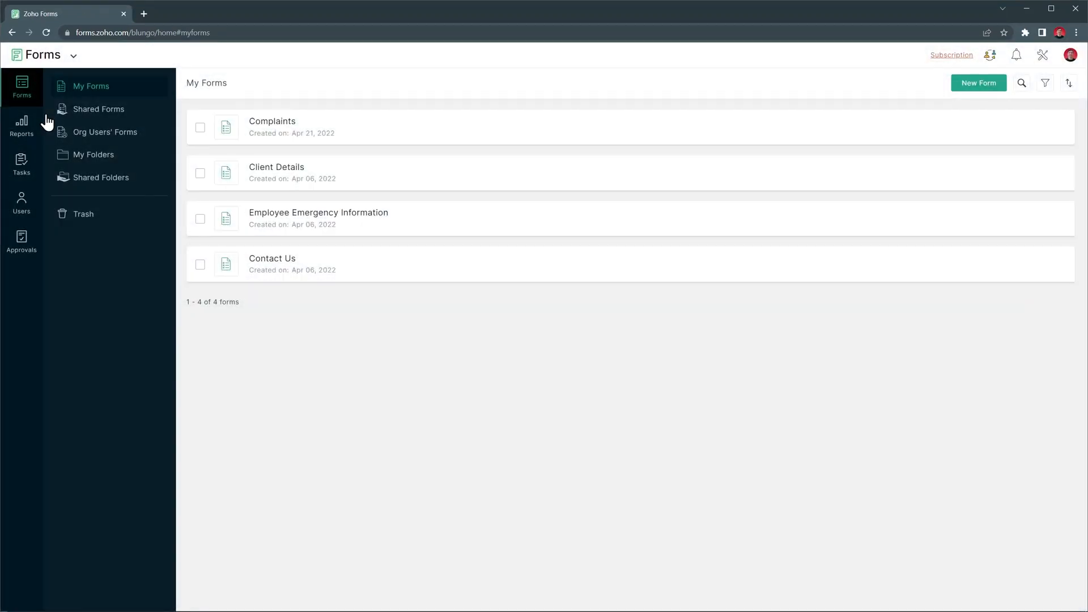
mouse_move(475, 270)
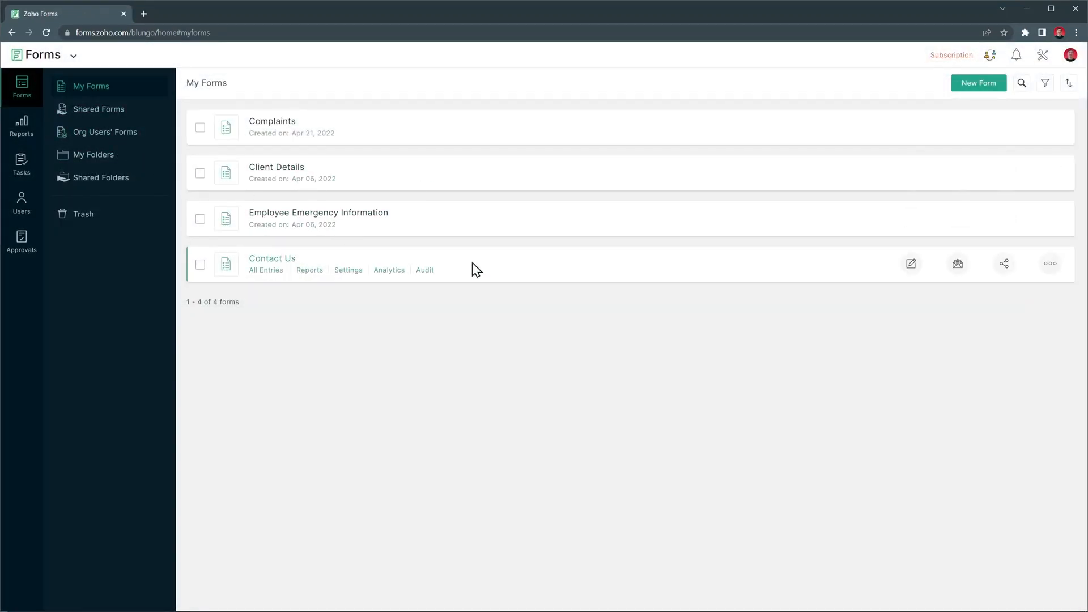
- Open the Contact Us form in the builder and list its advanced field types
left_click(912, 263)
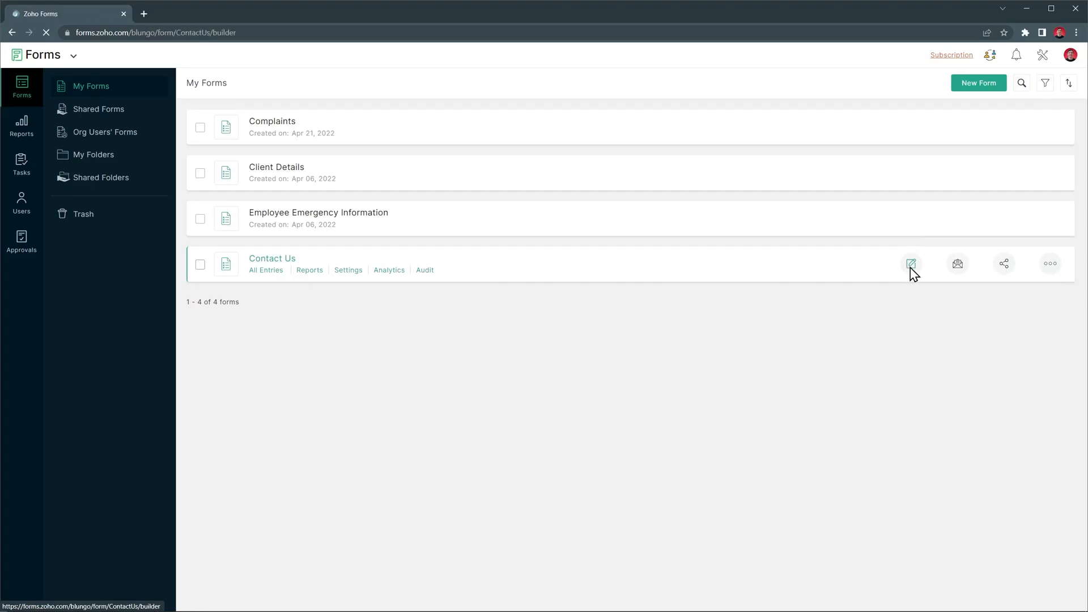
left_click(912, 263)
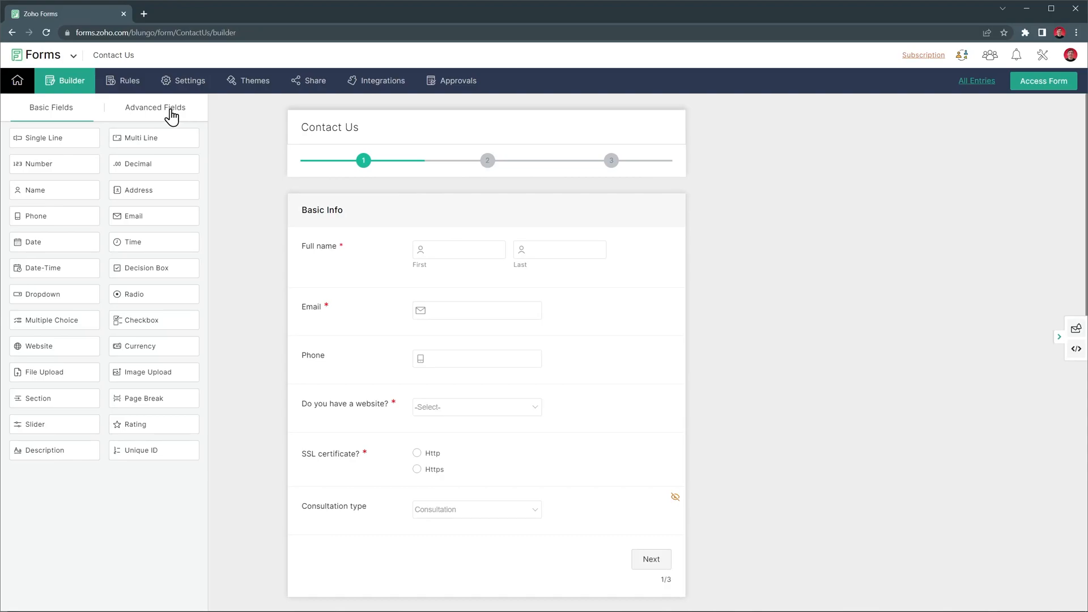
left_click(154, 109)
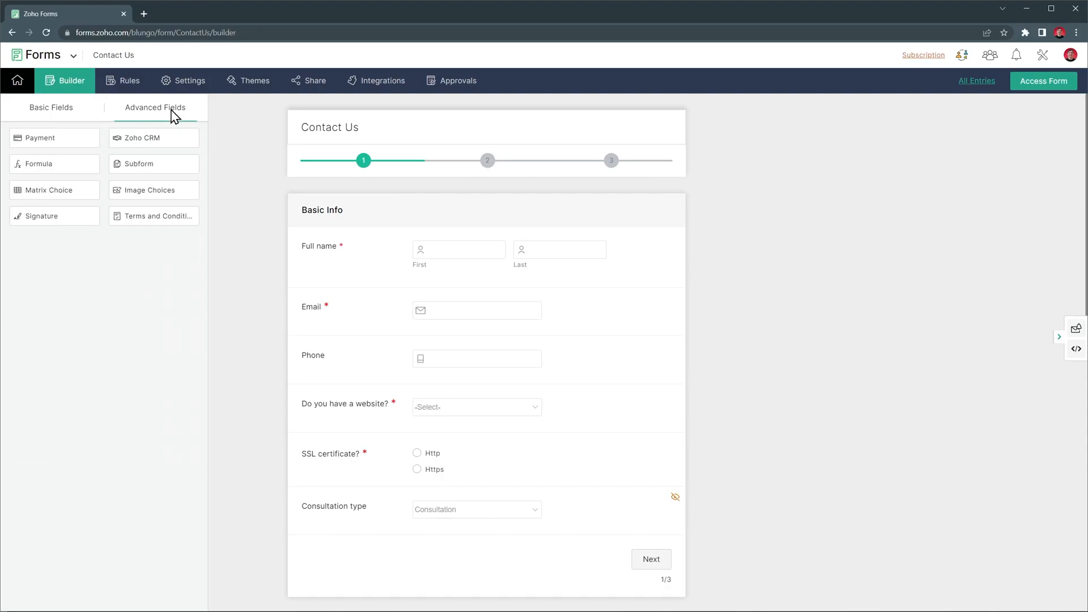
left_click(130, 81)
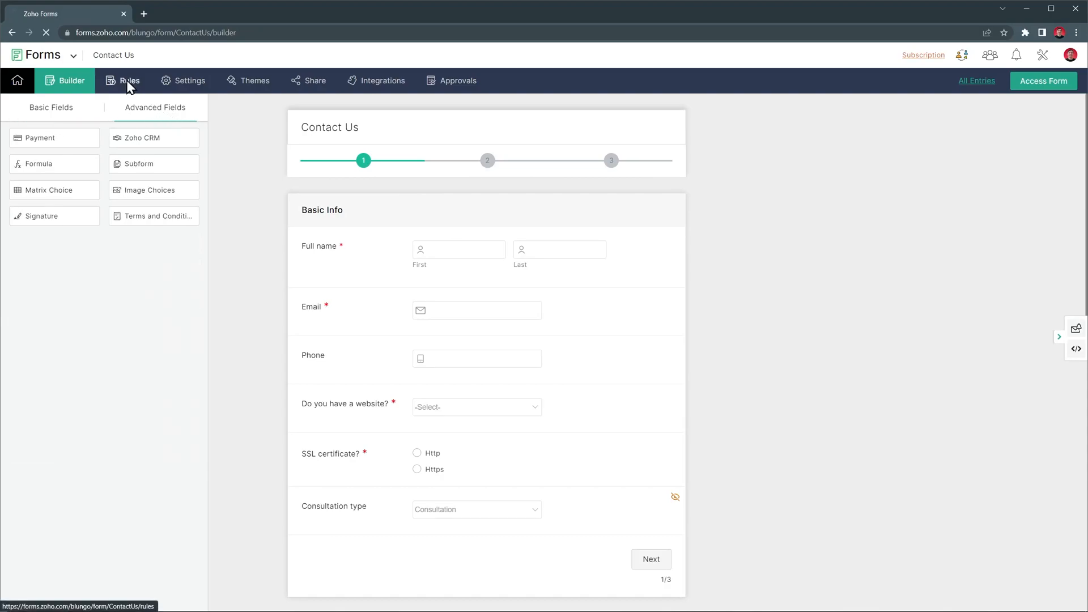
- Review the Contact Us field, form and page rules, then go to its settings
left_click(129, 81)
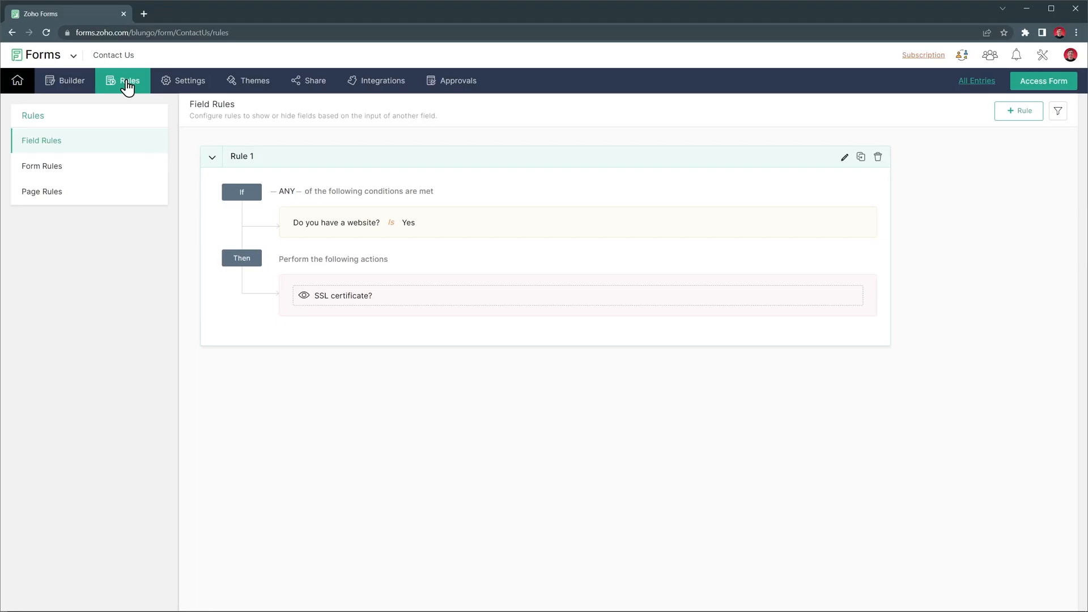
left_click(41, 166)
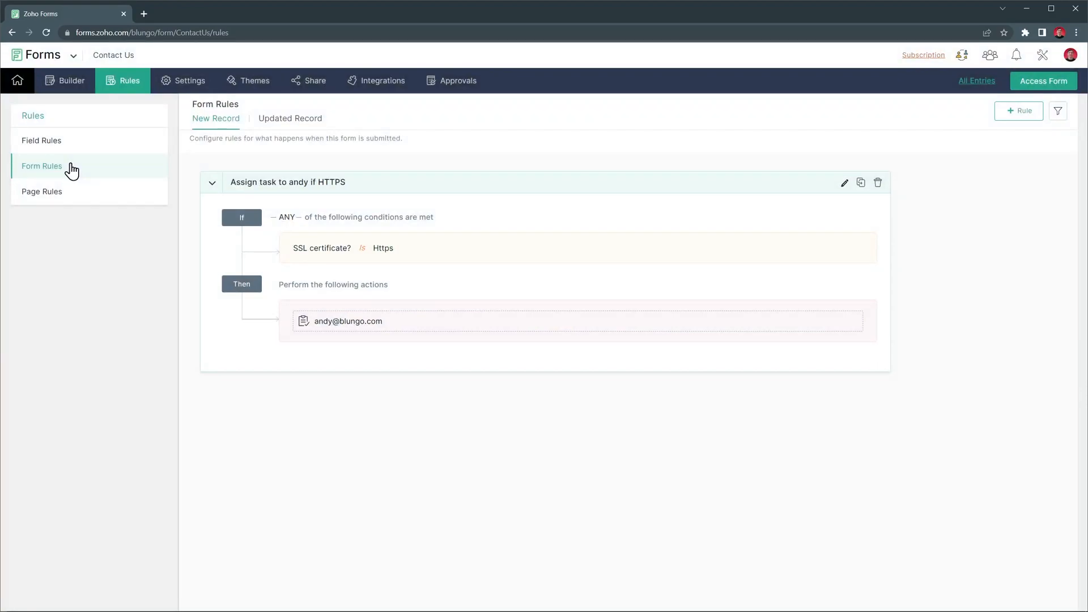
left_click(42, 192)
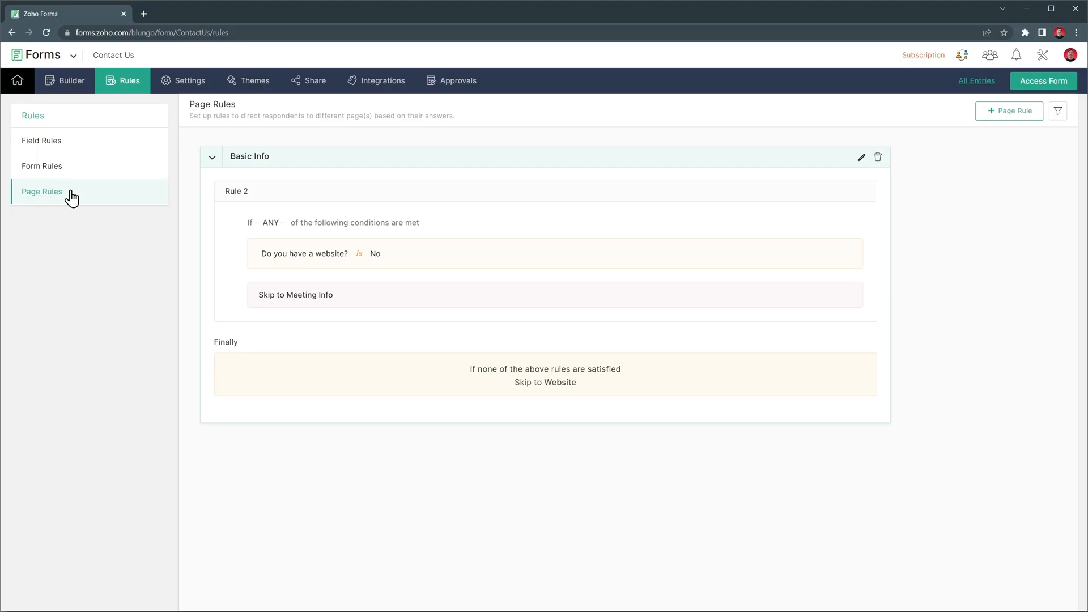
left_click(190, 81)
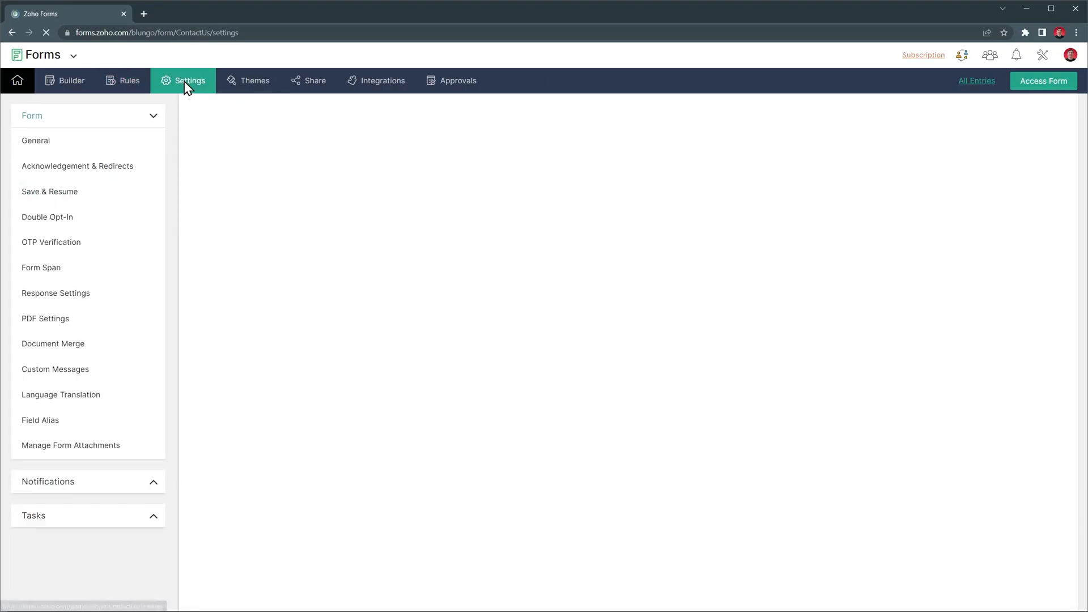
- Review the general, save-and-resume, custom message and language translation settings with Spanish listed
left_click(35, 141)
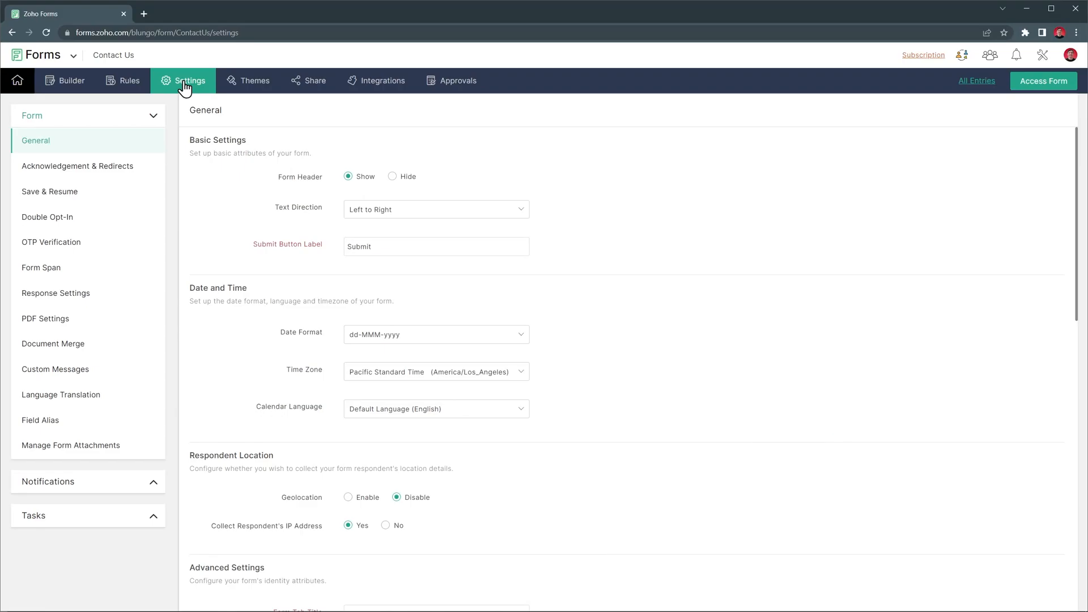
mouse_move(183, 86)
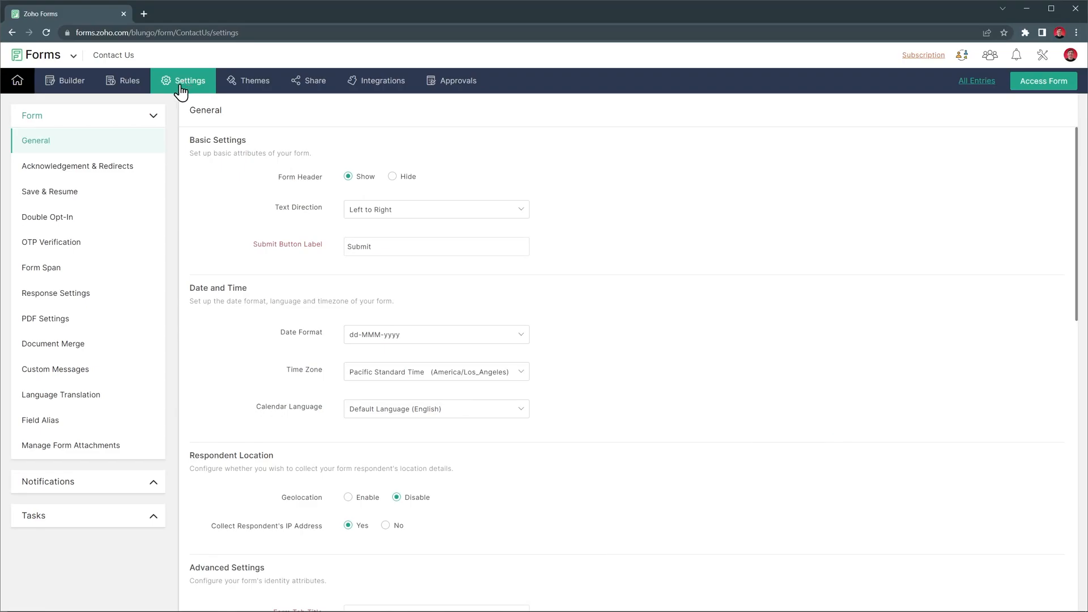
left_click(49, 192)
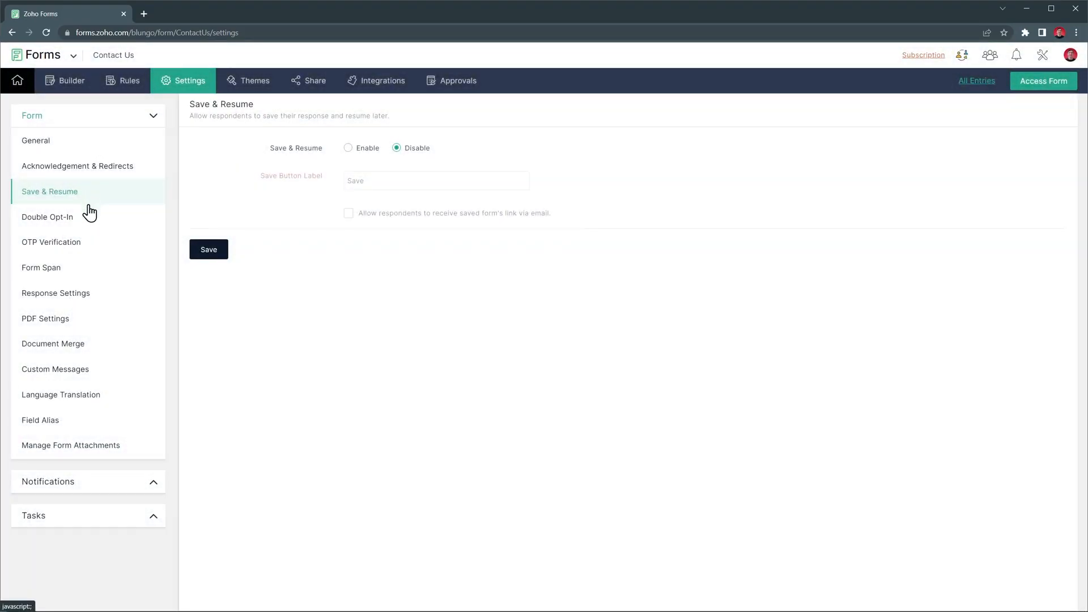
left_click(54, 368)
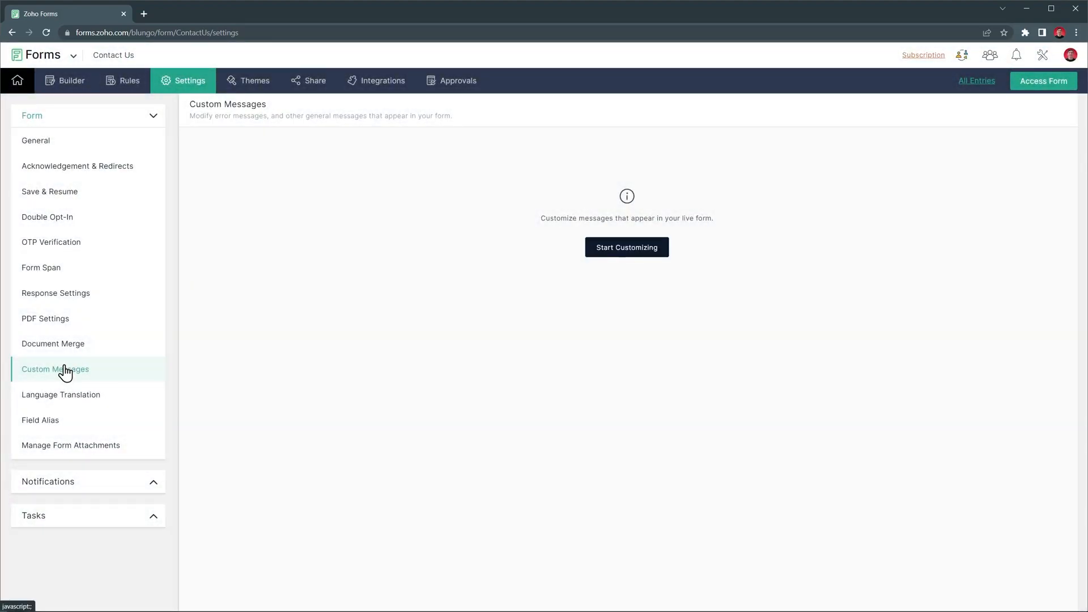
left_click(61, 395)
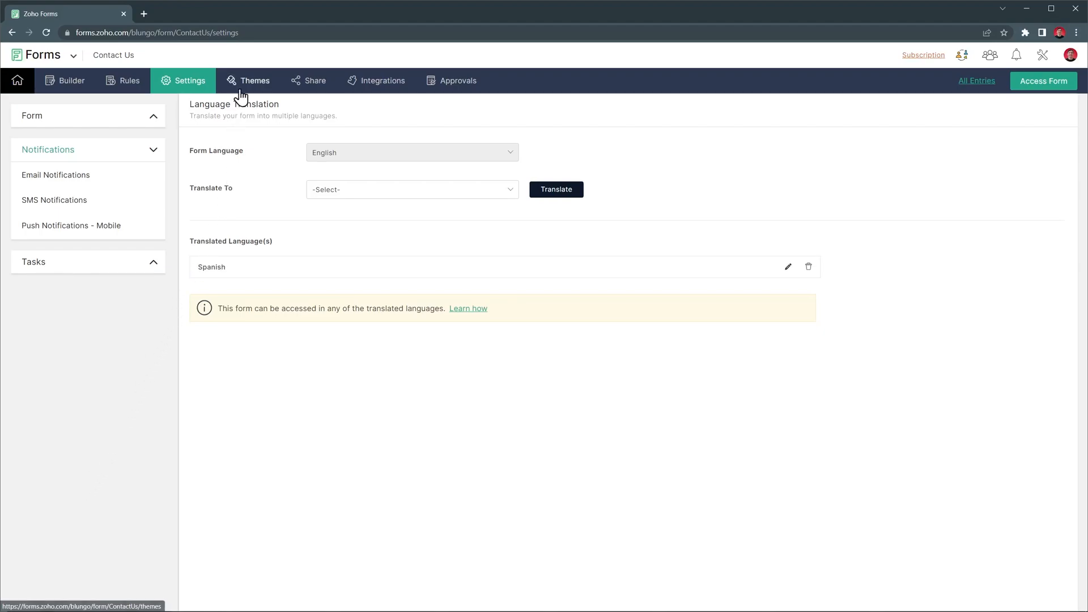
- View the Contact Us themes page showing Aqua as the applied theme
left_click(254, 81)
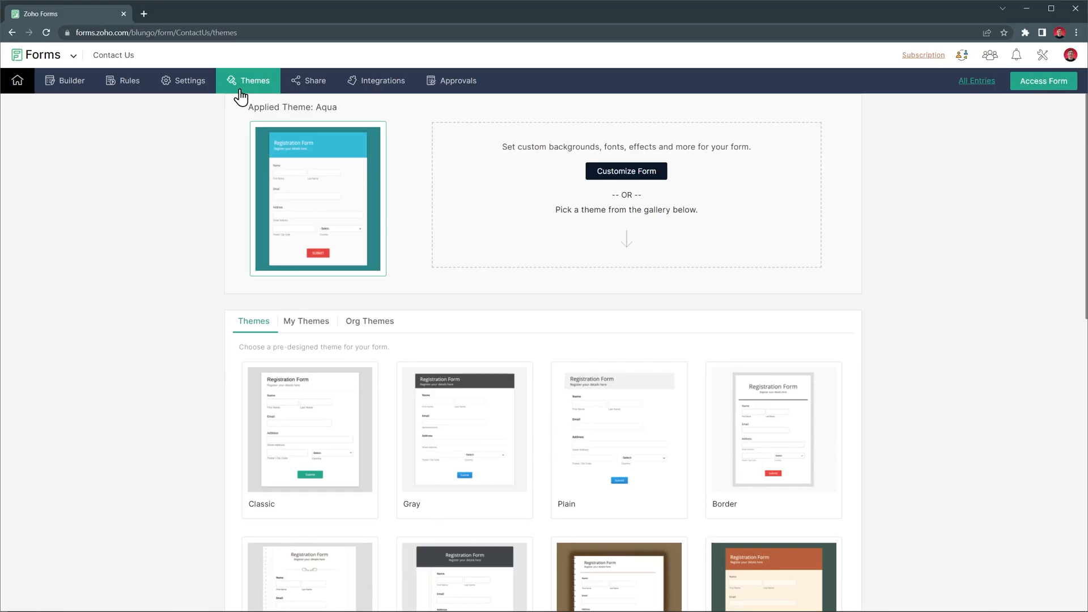
left_click(314, 80)
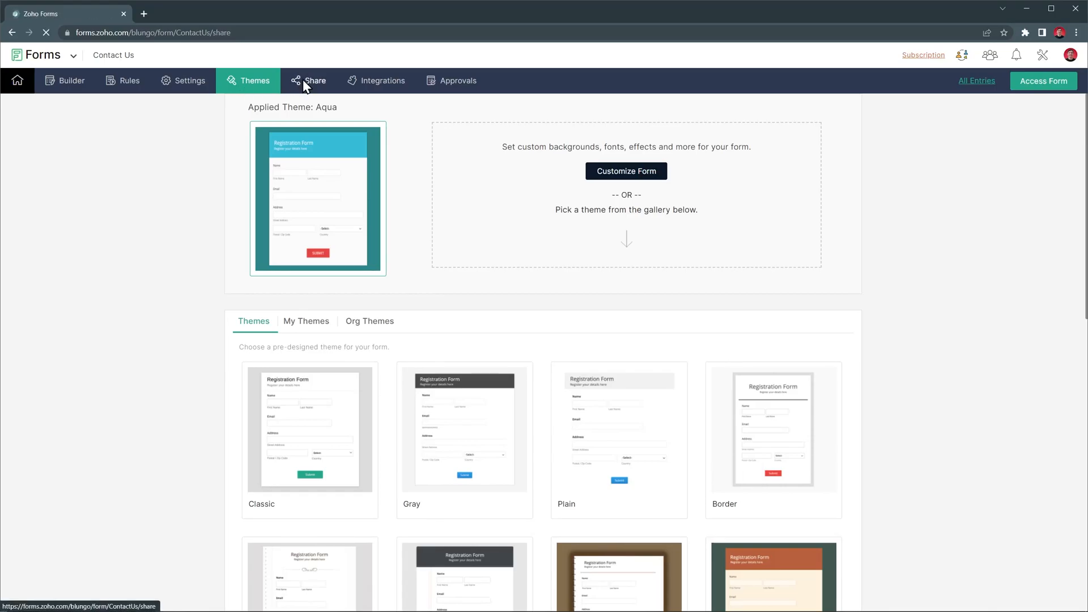
- Review sharing with specific users, embed codes and Zoho Campaigns email distribution
left_click(314, 80)
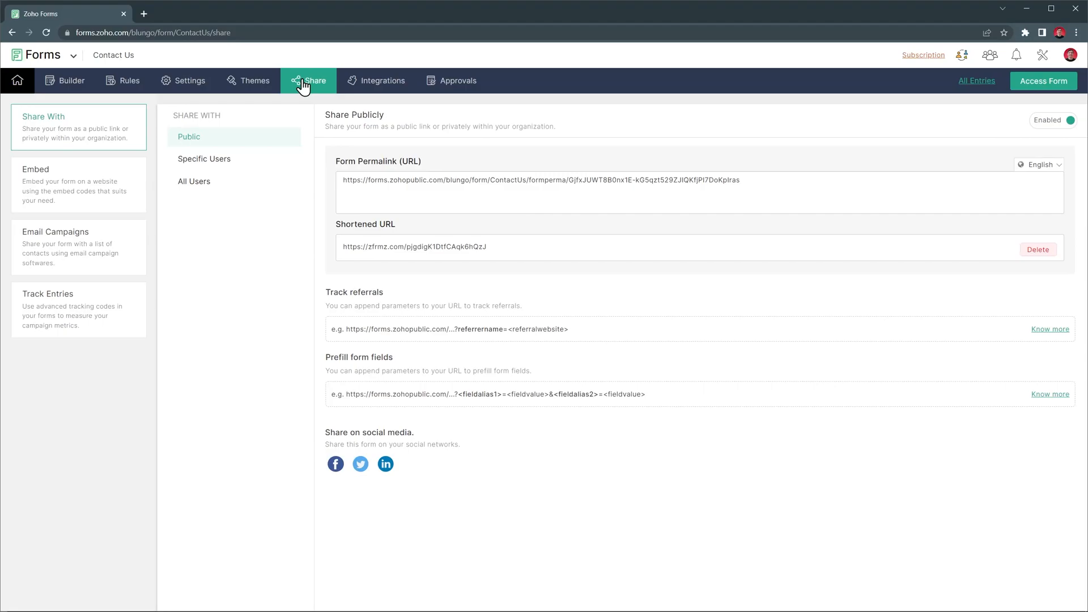
left_click(204, 159)
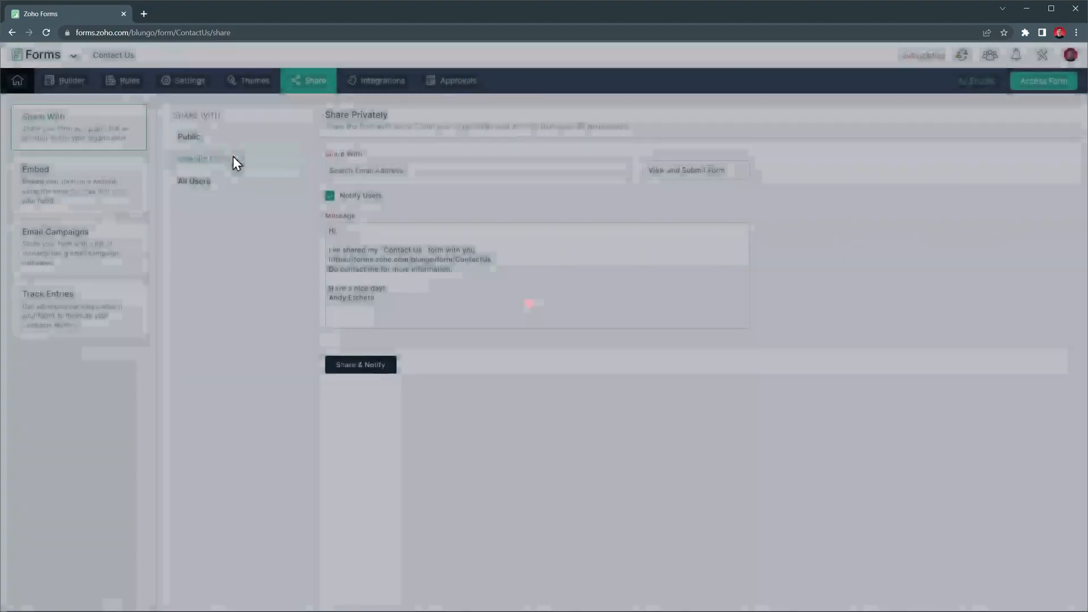
left_click(35, 169)
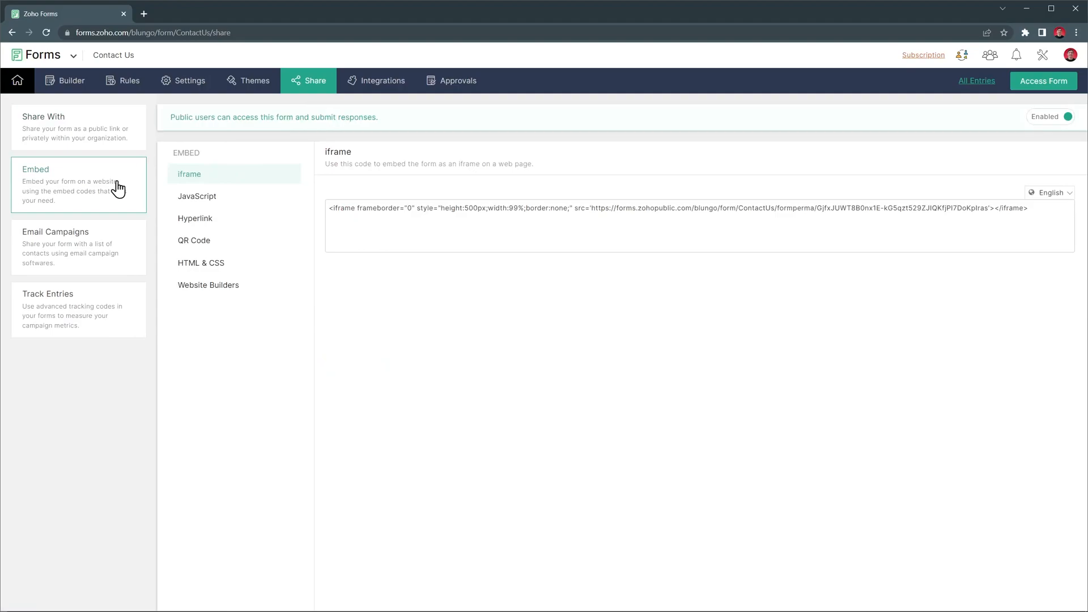
mouse_move(113, 242)
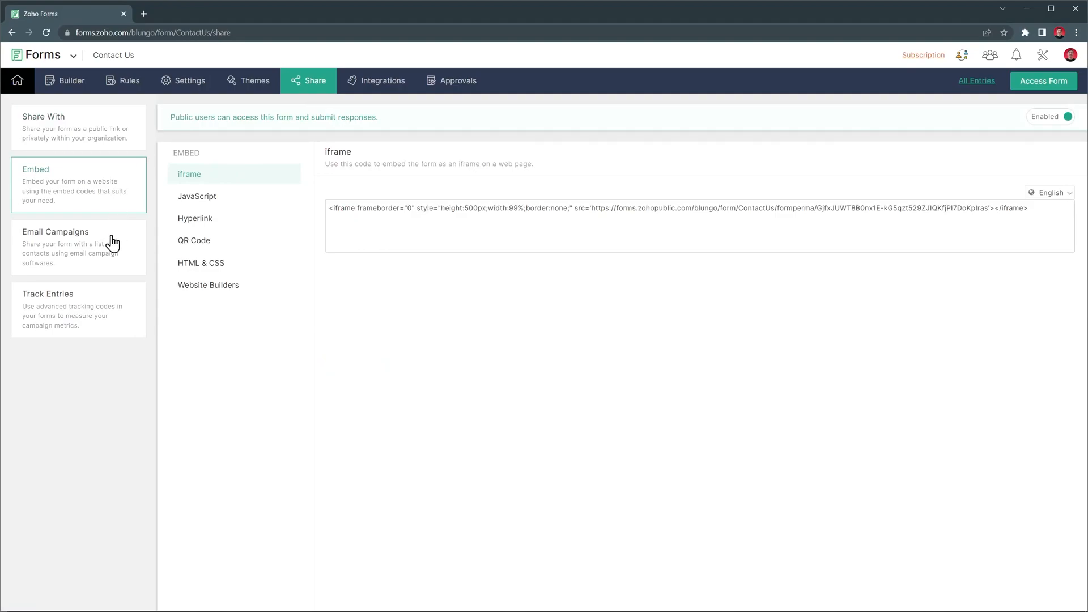
left_click(56, 231)
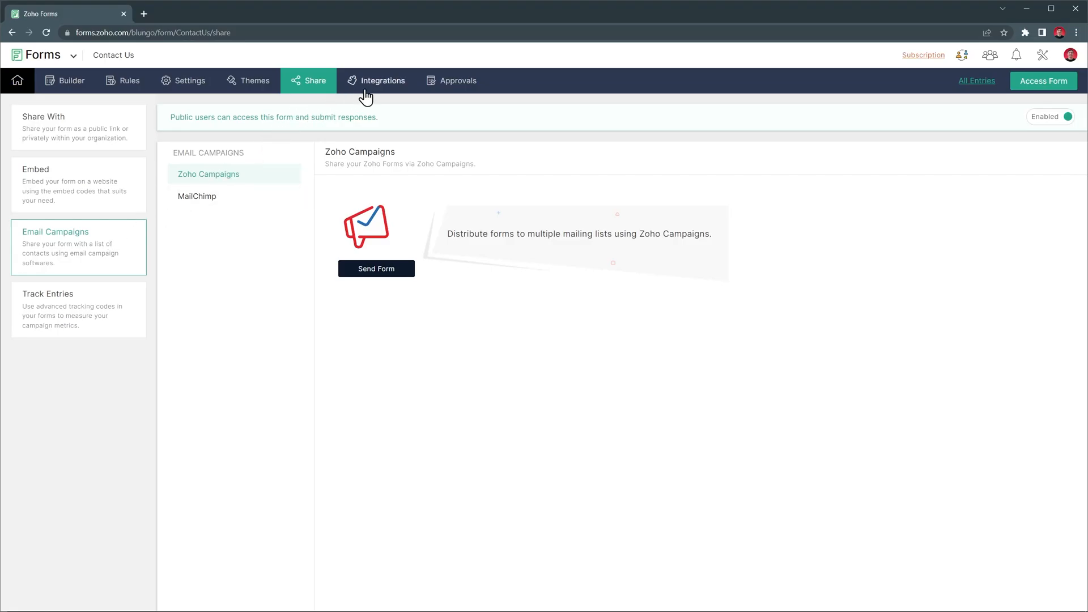
- View the Zoho CRM integration mapping and the approval workflow with an Admin level
left_click(382, 80)
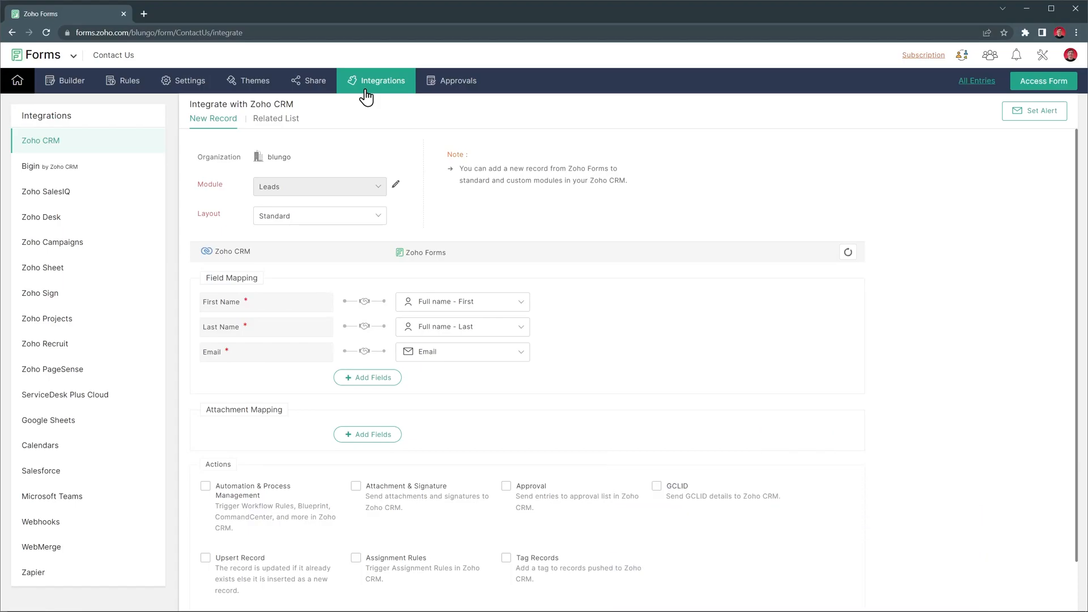
left_click(457, 81)
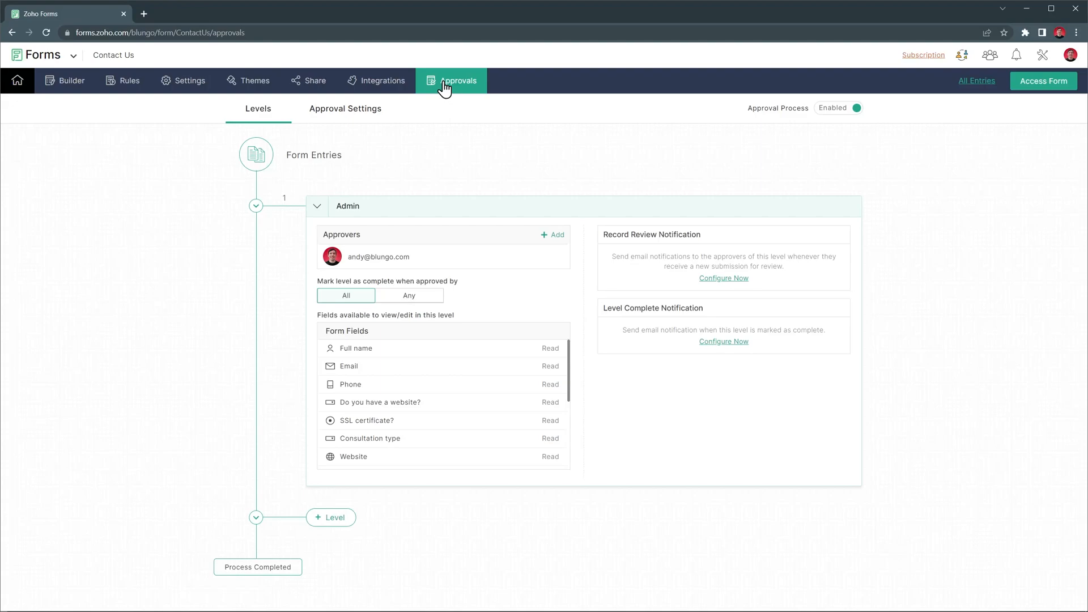
- Return to the My Forms list showing all four forms
left_click(17, 80)
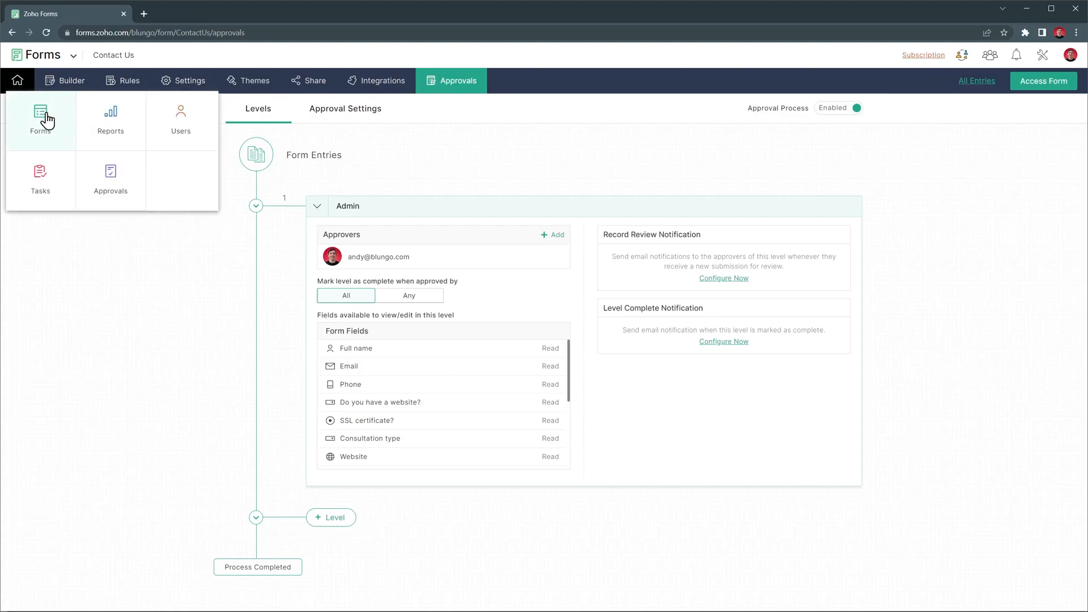
left_click(41, 118)
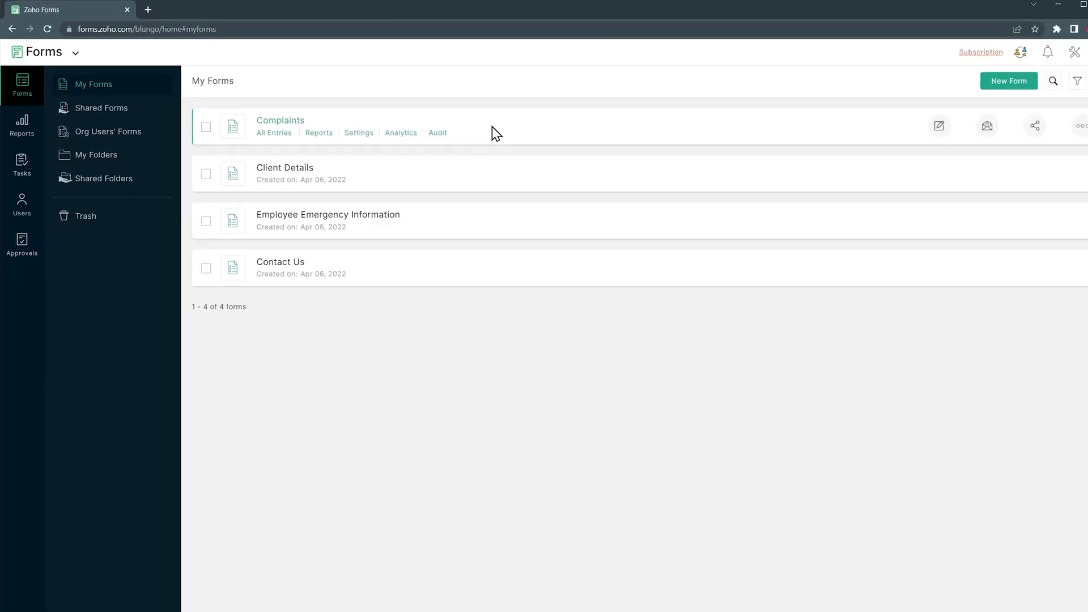
left_click(21, 124)
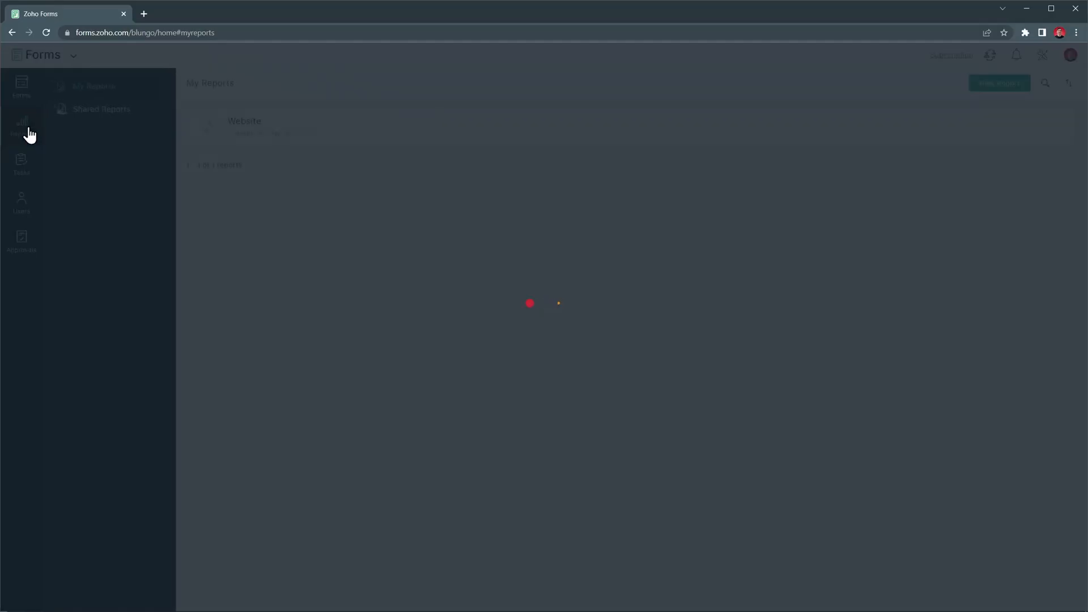
left_click(21, 125)
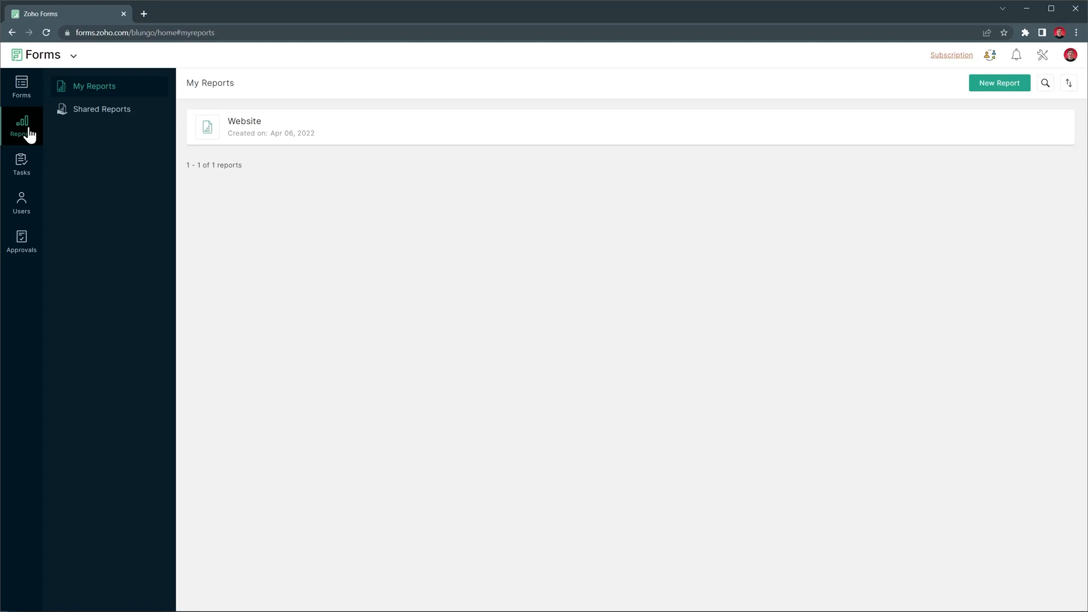
left_click(244, 127)
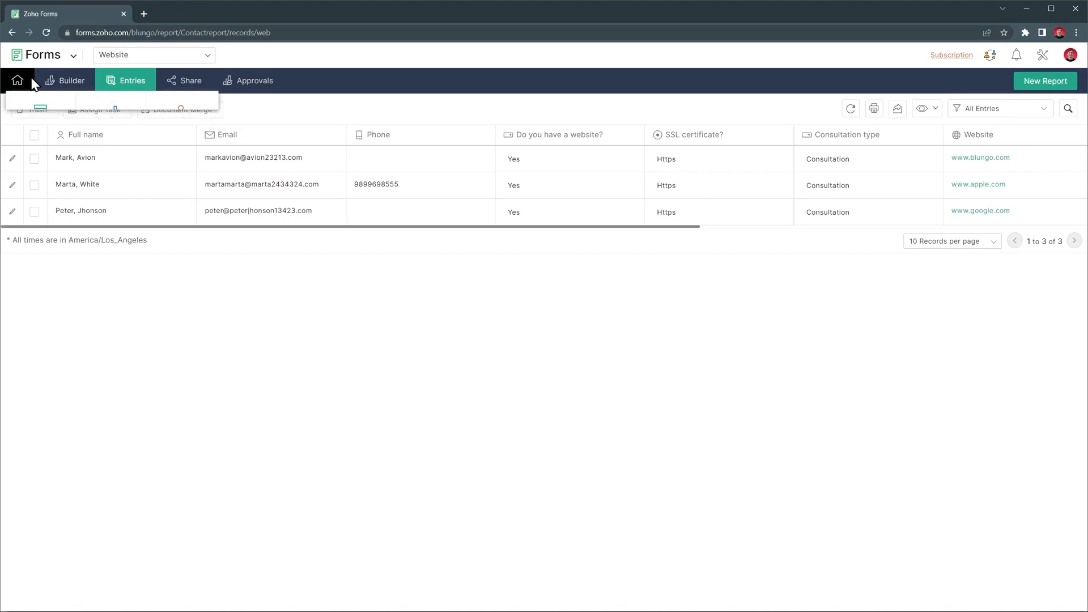
left_click(17, 81)
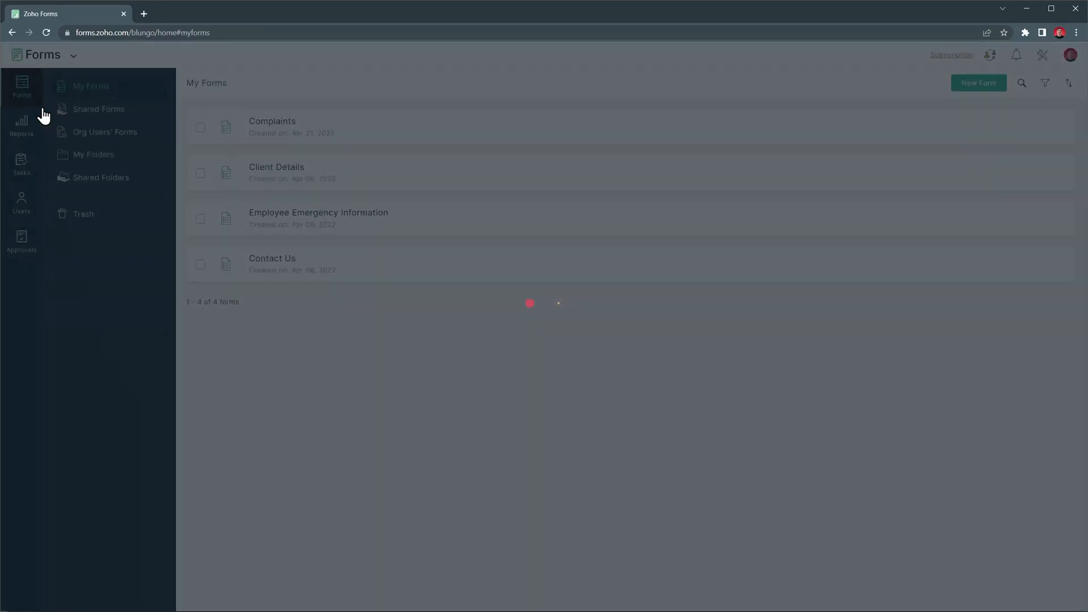
- Review the Tasks list and the Users management page from the left sidebar
left_click(22, 163)
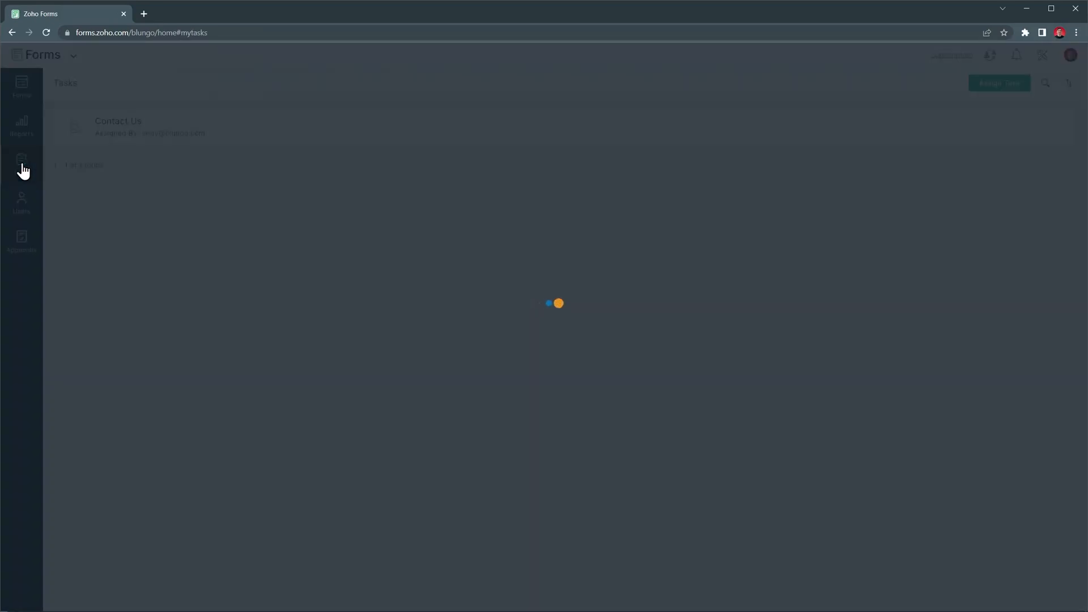
left_click(22, 164)
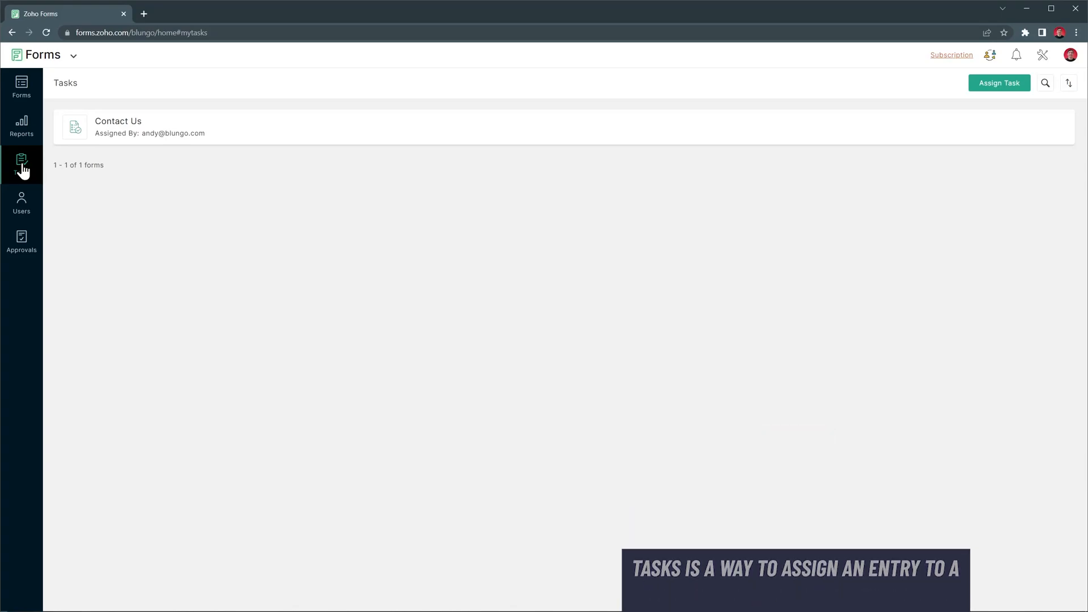
left_click(22, 203)
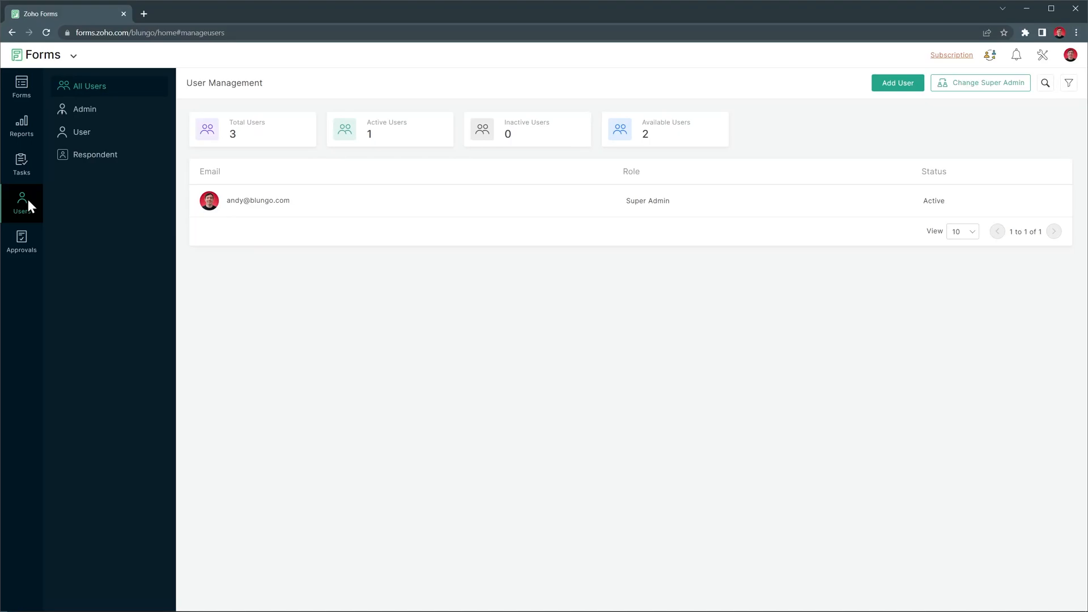
- Show the organization Control Panel with portal, notification, data administration and developer settings
left_click(1043, 54)
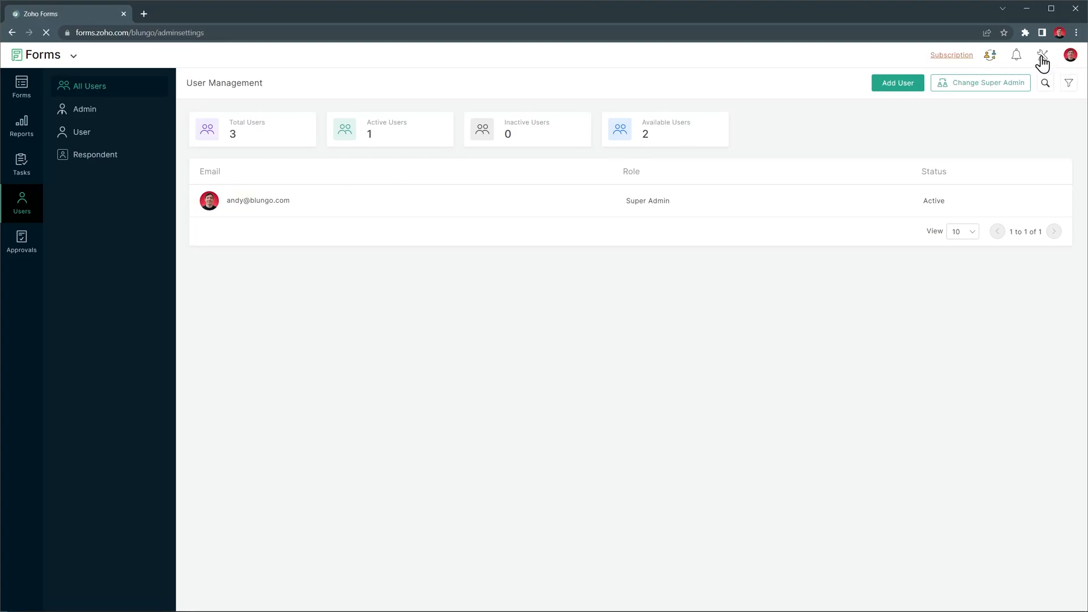
left_click(1042, 55)
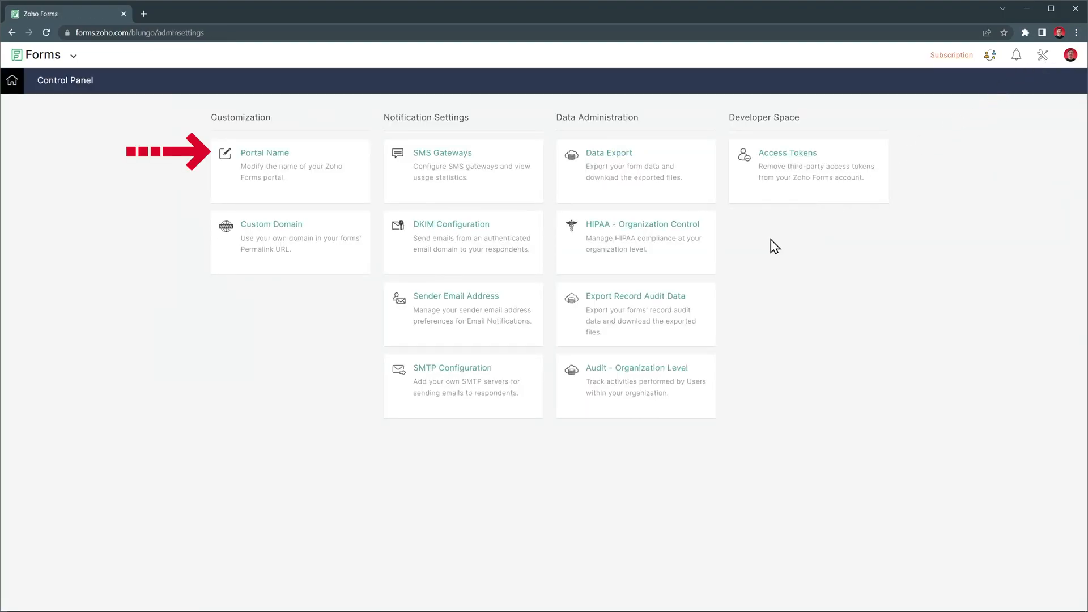